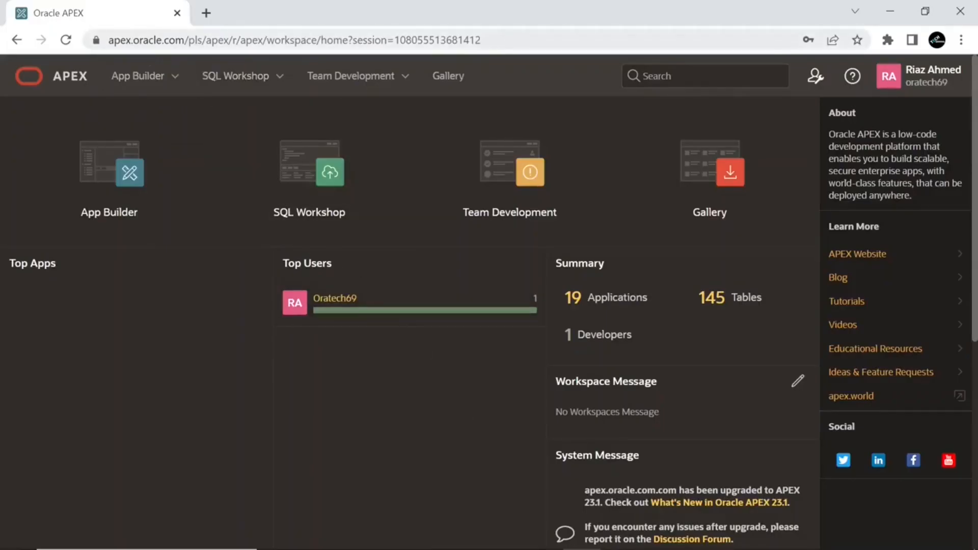
- Expand the SQL Workshop menu from the top navigation bar
click(288, 40)
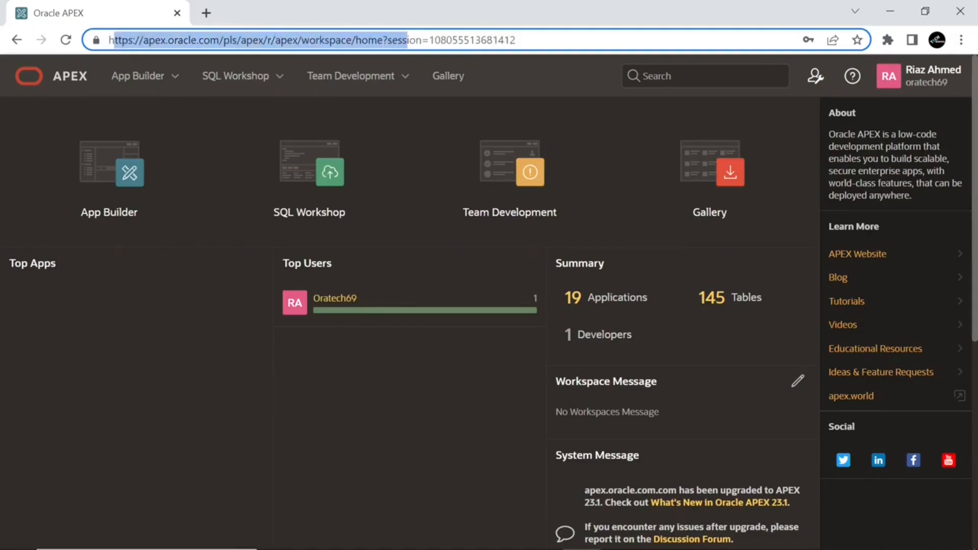
mouse_move(243, 75)
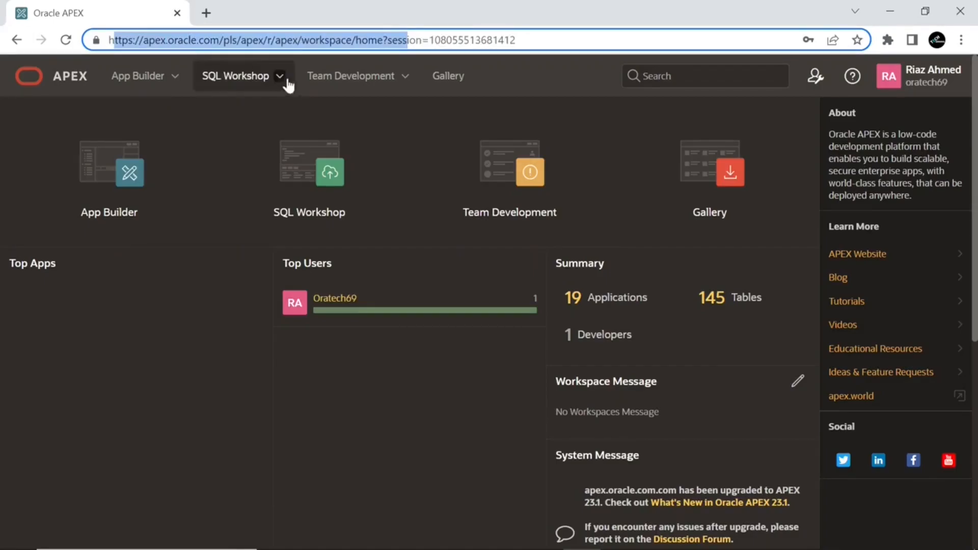
click(236, 76)
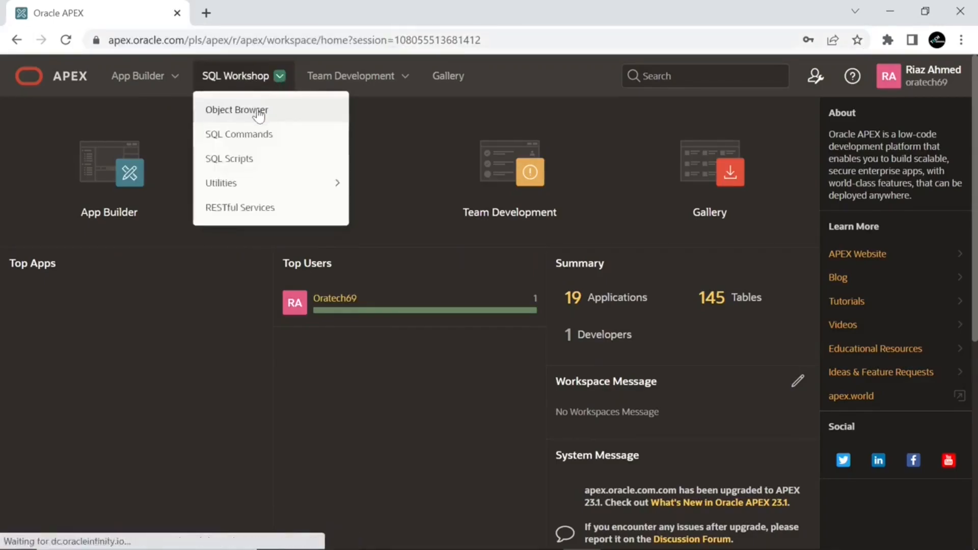
- Show the EMP table's data rows in the Object Browser
click(236, 110)
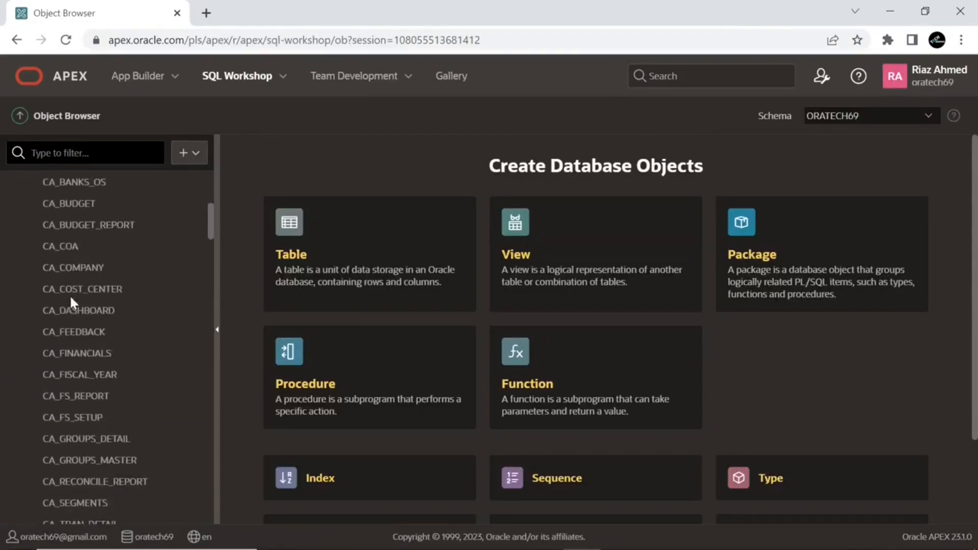
scroll(down, 3)
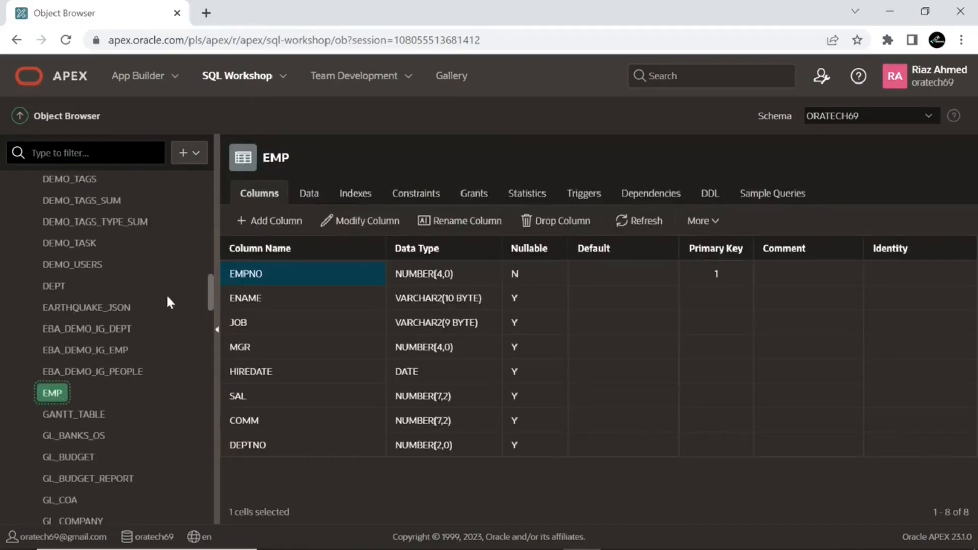
click(307, 192)
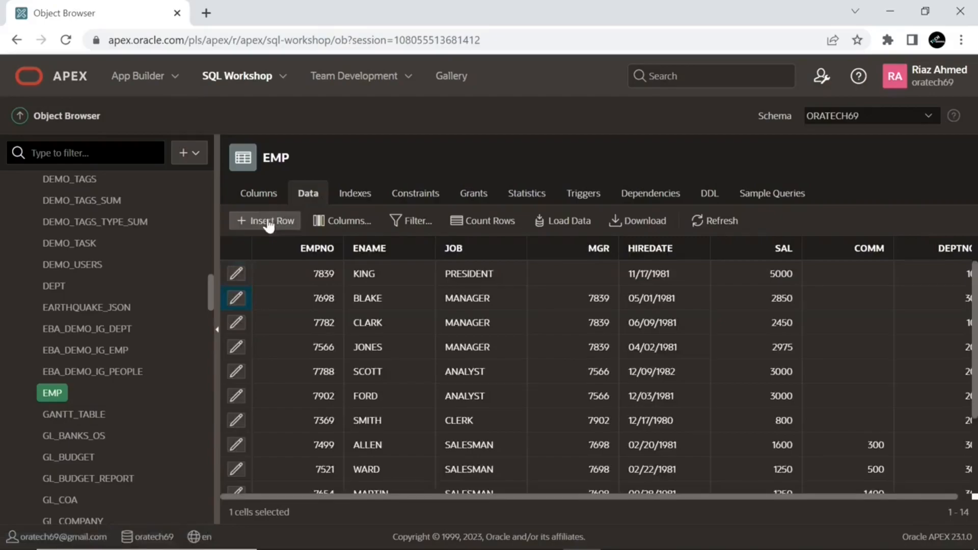
- Start a new EMP row with EMPNO 7777, ENAME NATHAN, JOB ANALYST and MGR 7698
click(265, 220)
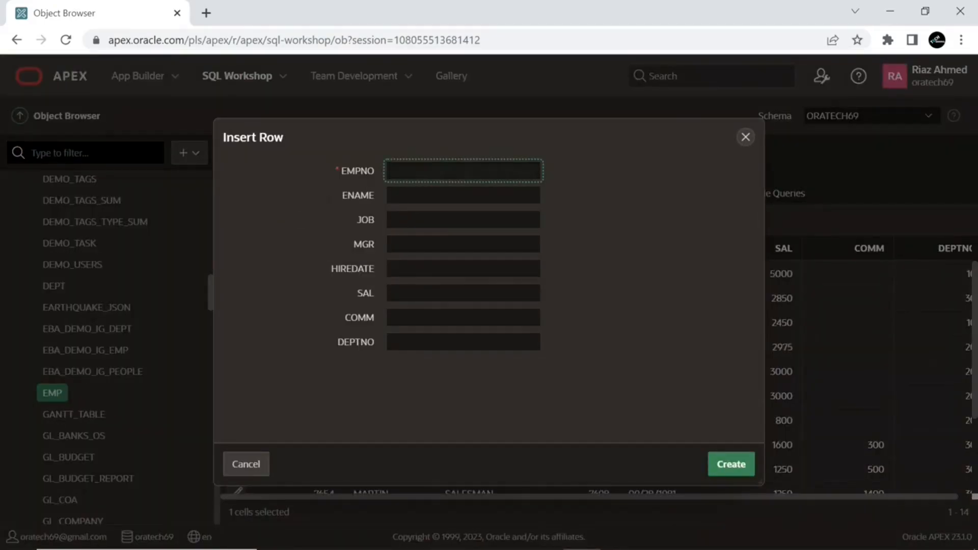
text(7777)
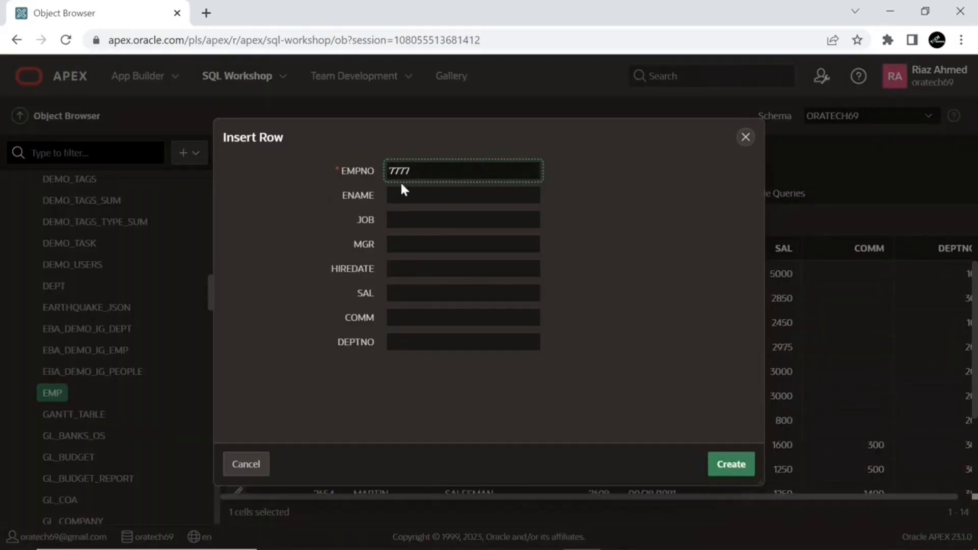
click(463, 194)
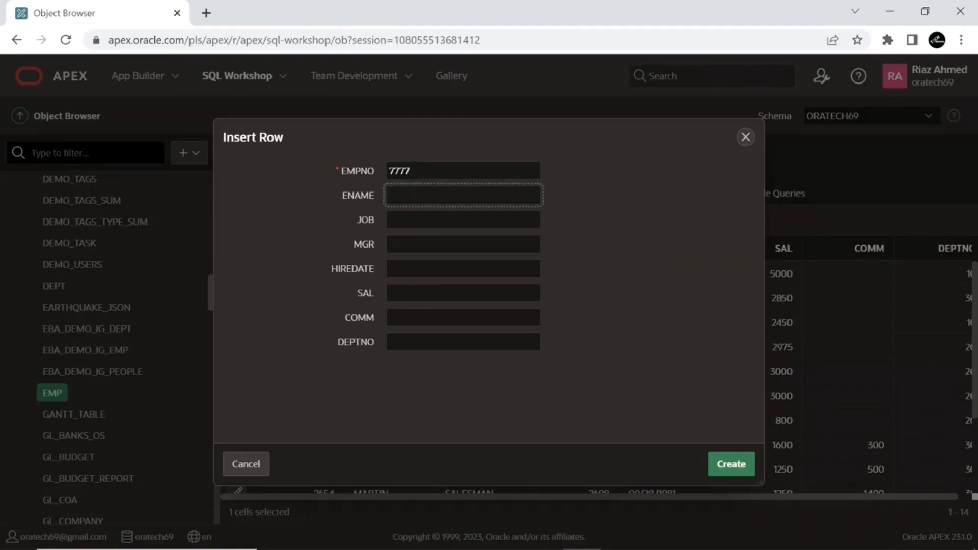
text(N)
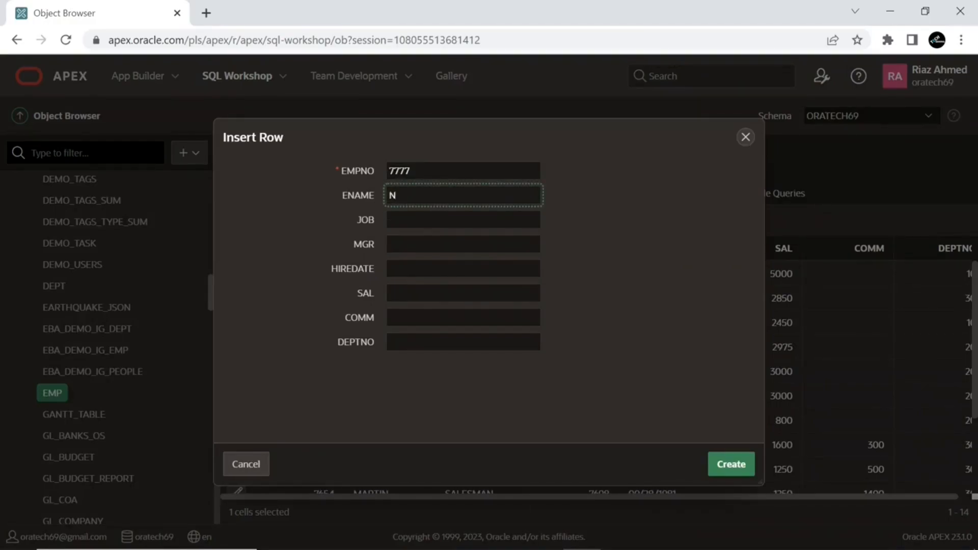
text(ATHAN)
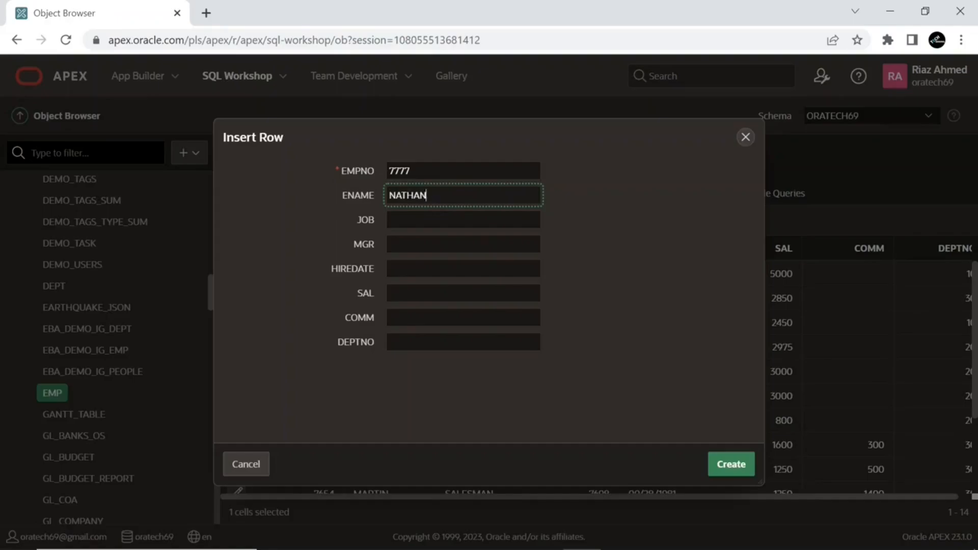
click(462, 220)
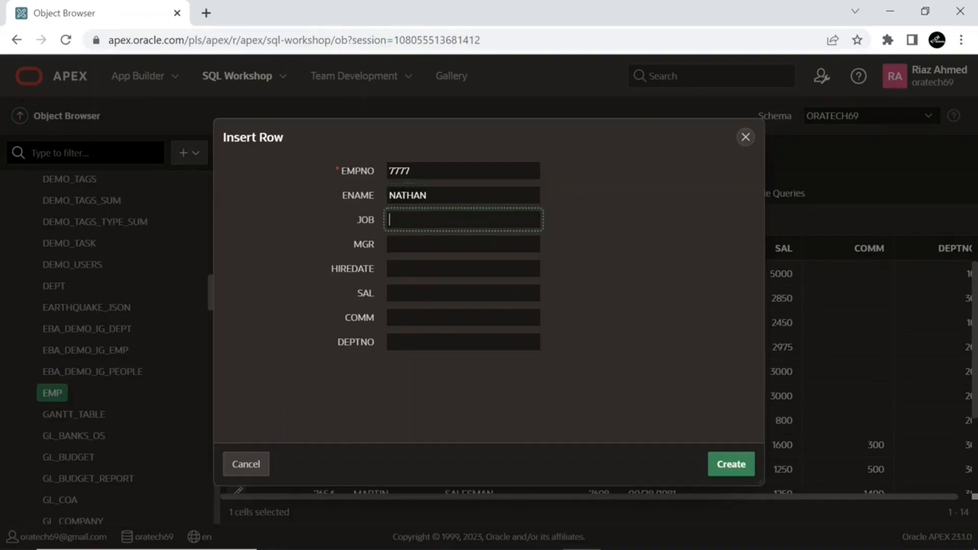
text(A)
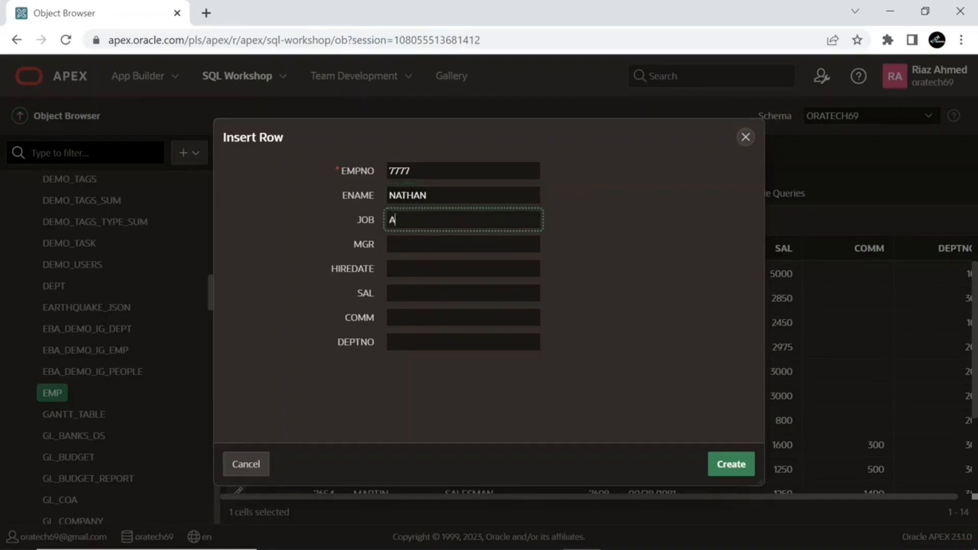
text(NALYST)
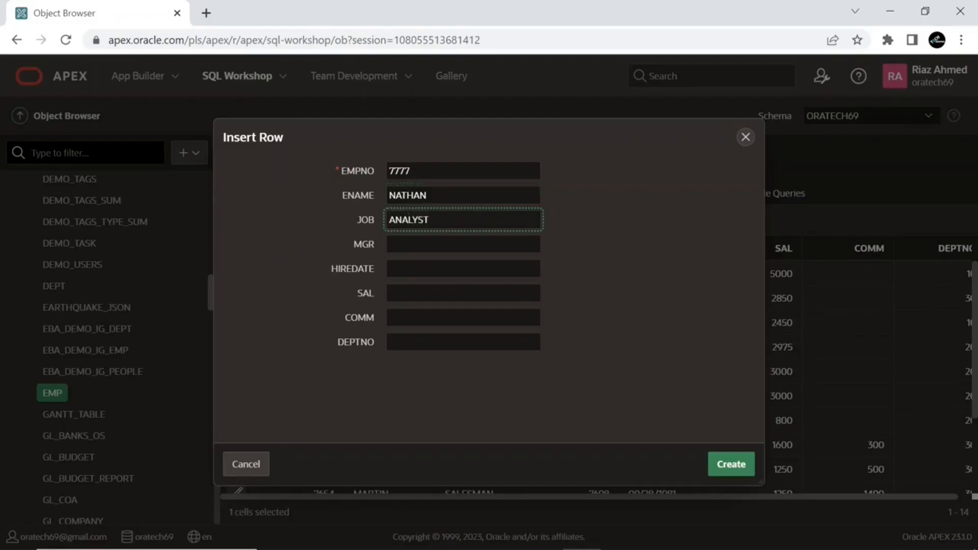
click(463, 243)
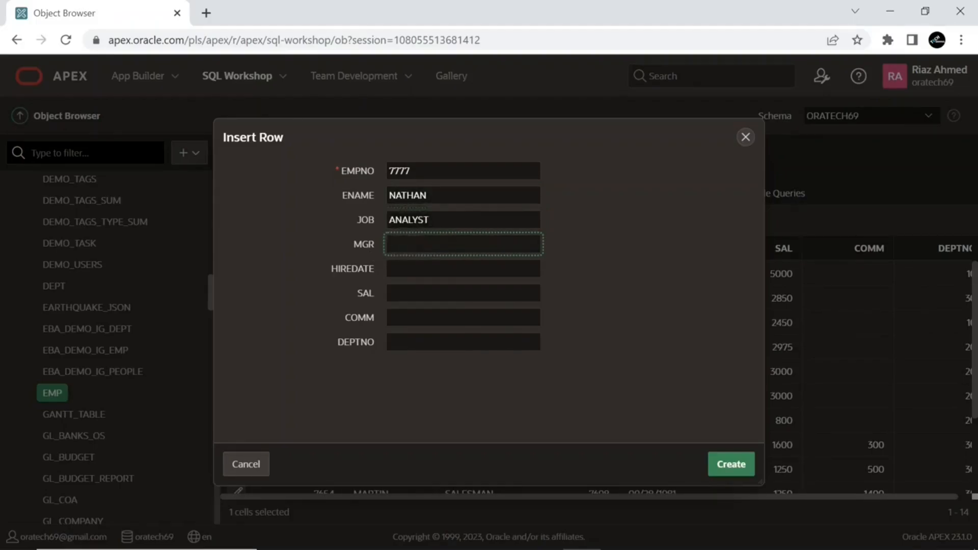
text(769)
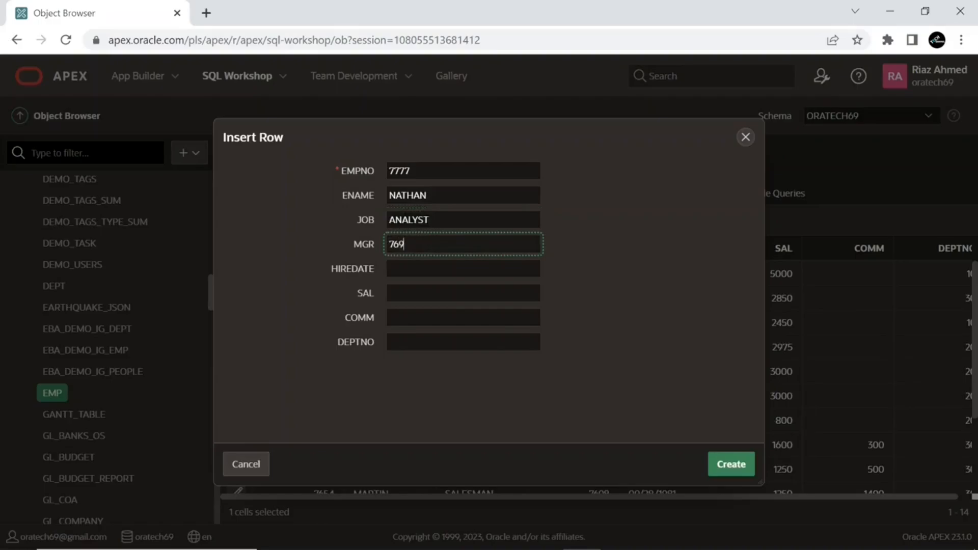
text(8)
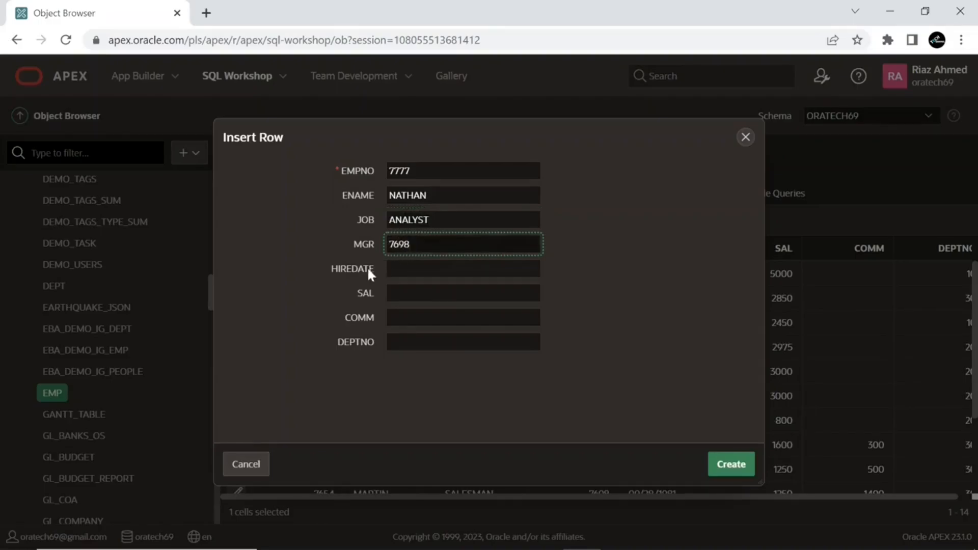
- Fill HIREDATE 03/10/2023, SAL 1200 and DEPTNO 30, then create the row
click(463, 267)
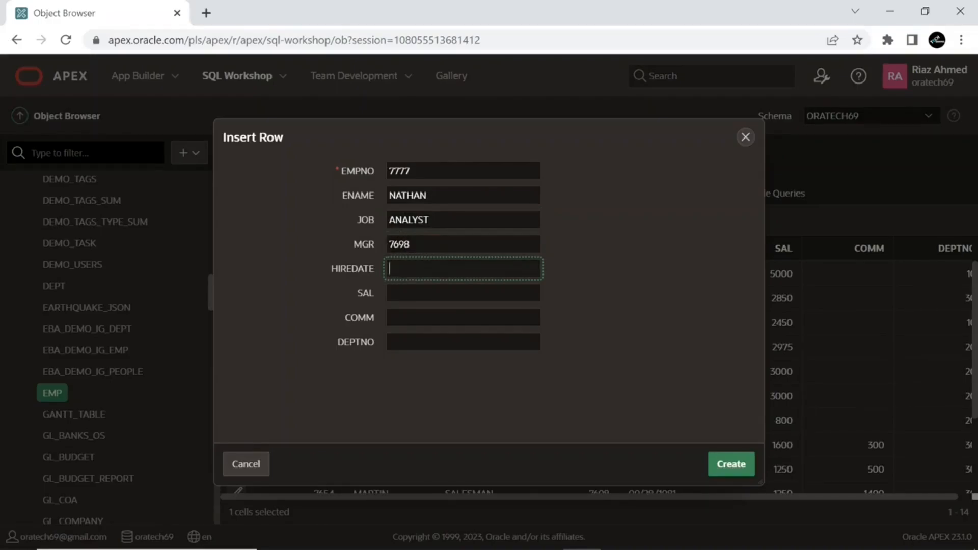
text(03)
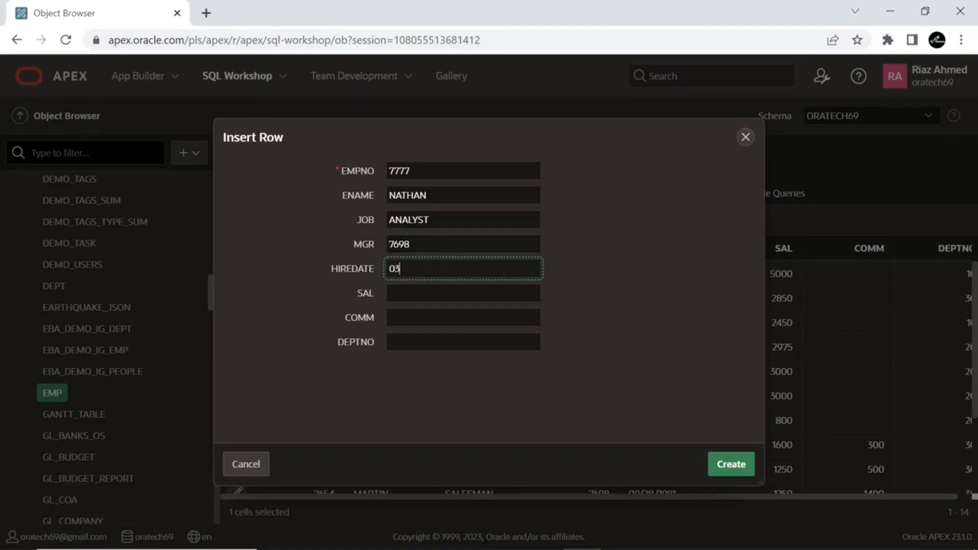
text(/)
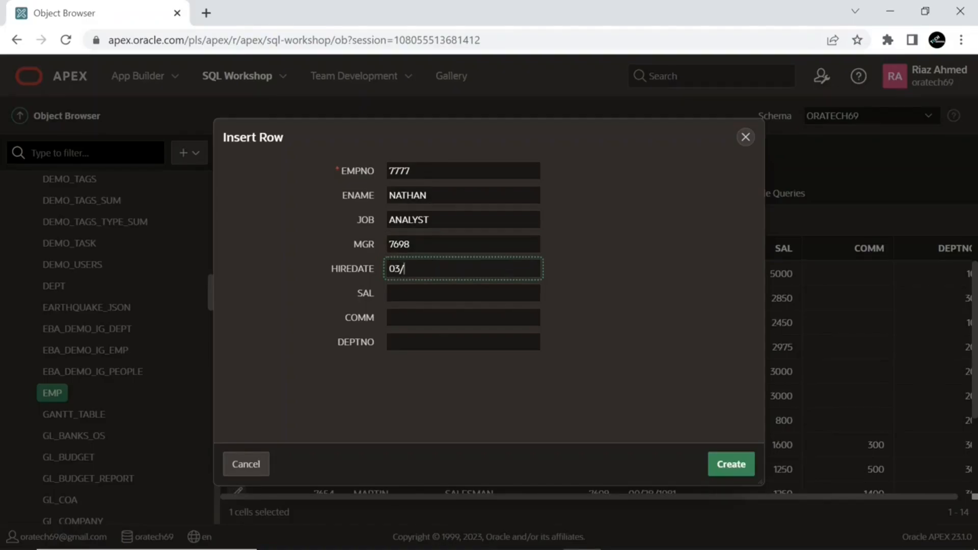
text(10/202)
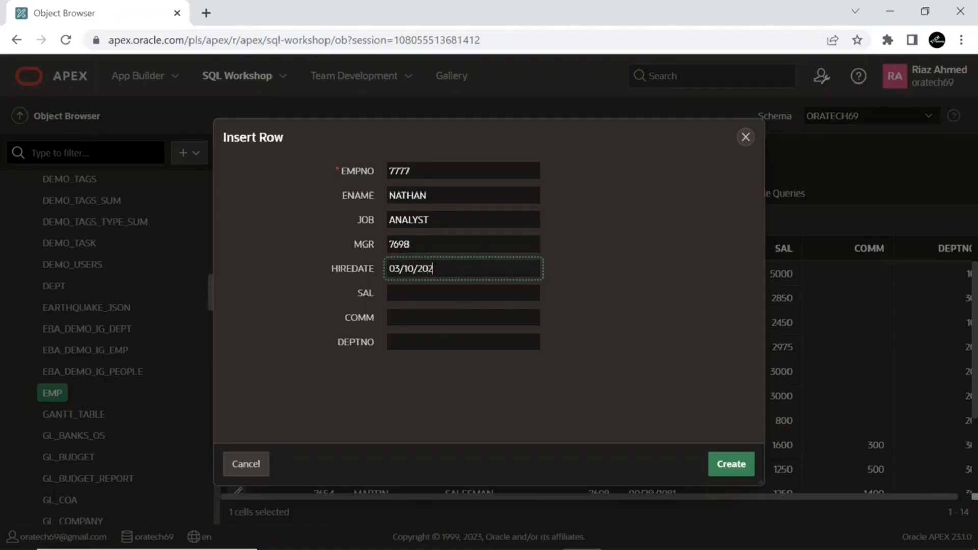
text(3)
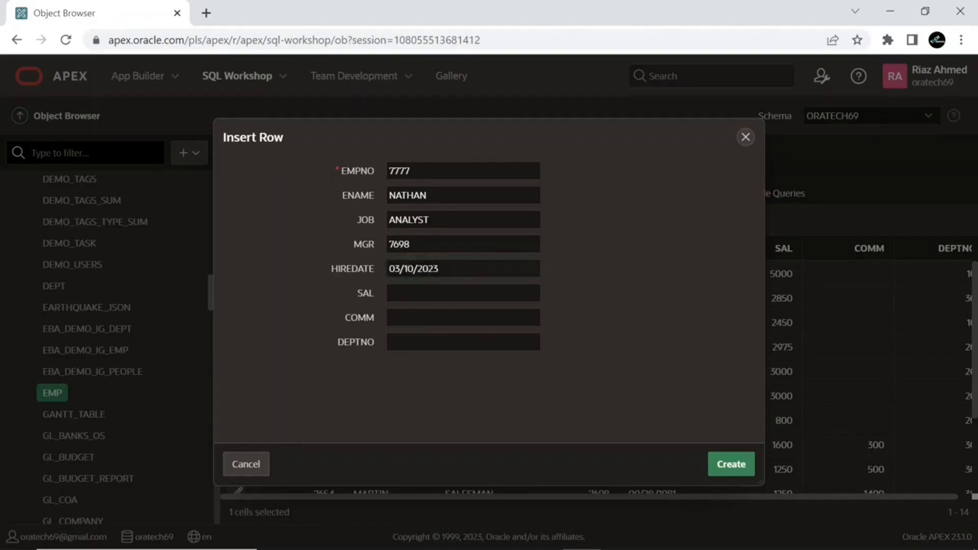
click(462, 293)
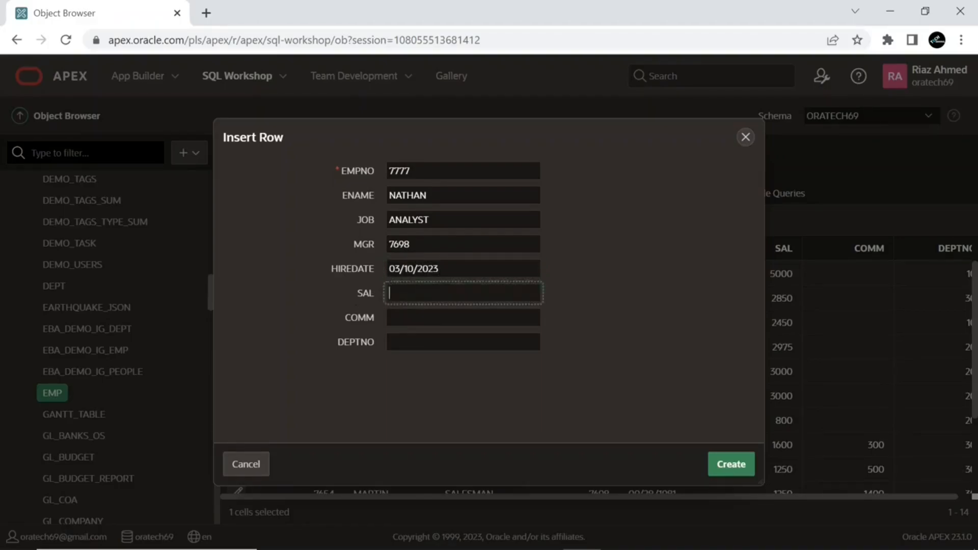
text(1200)
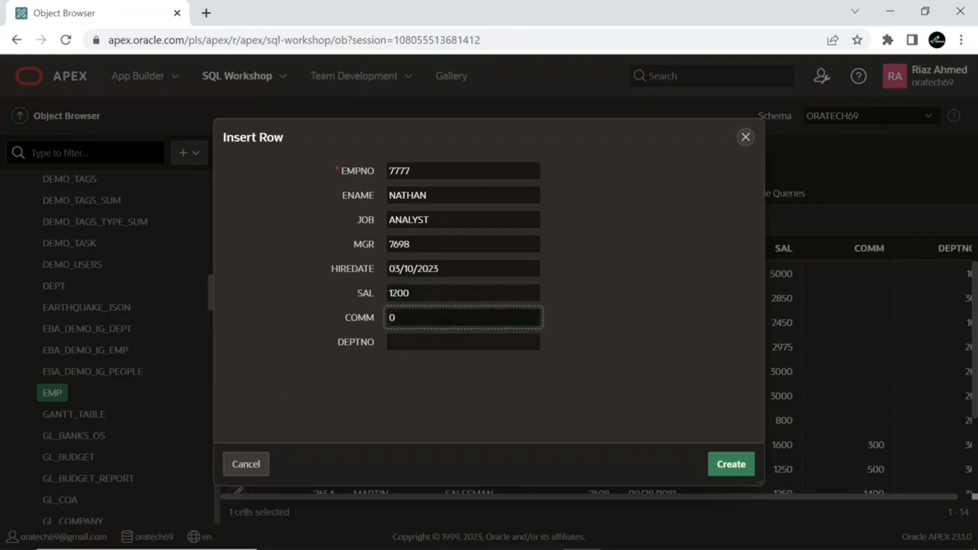
click(463, 341)
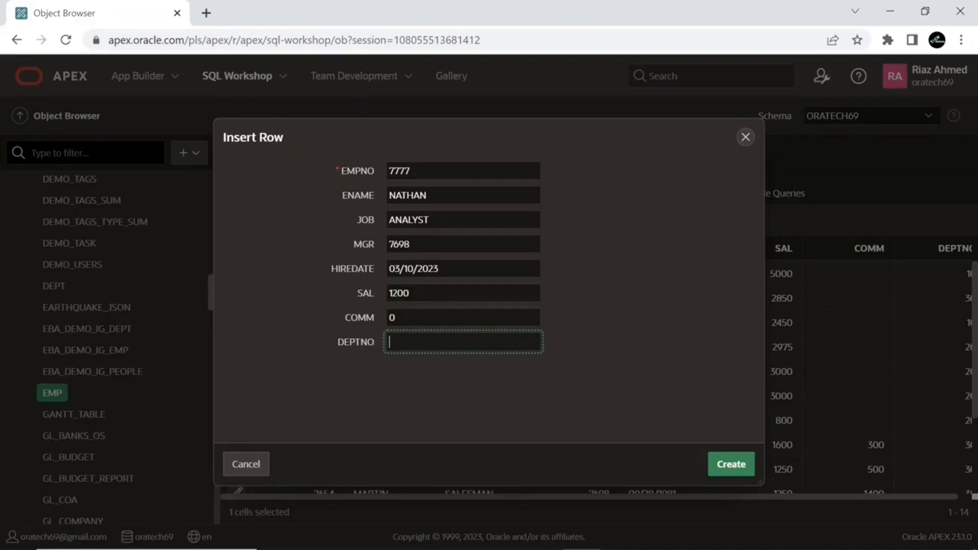
text(30)
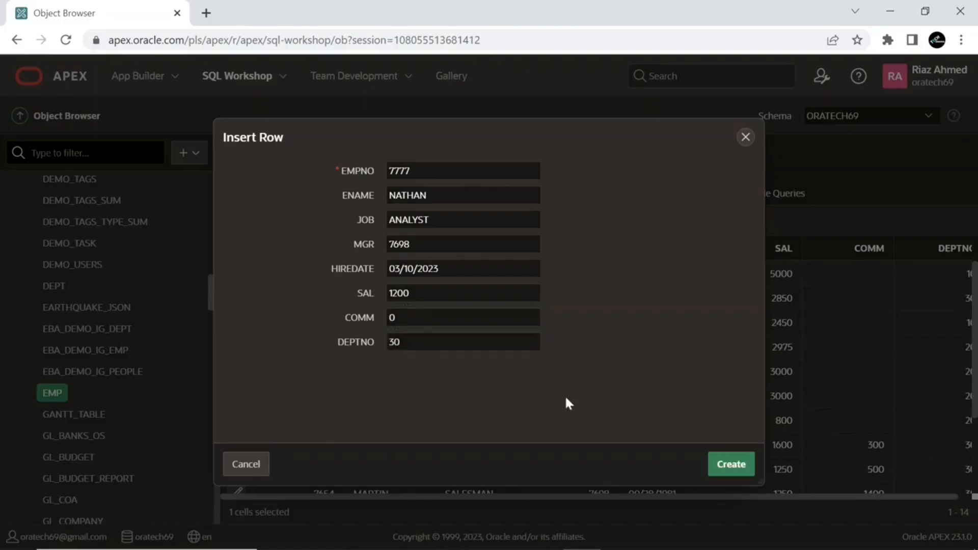
click(732, 463)
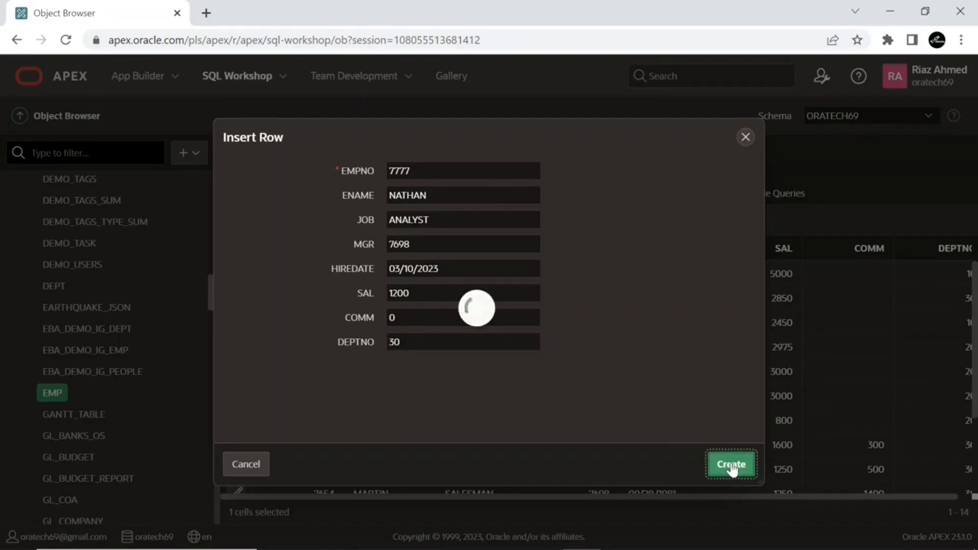
- Select the newly inserted NATHAN row and its ANALYST job cell in EMP
click(729, 464)
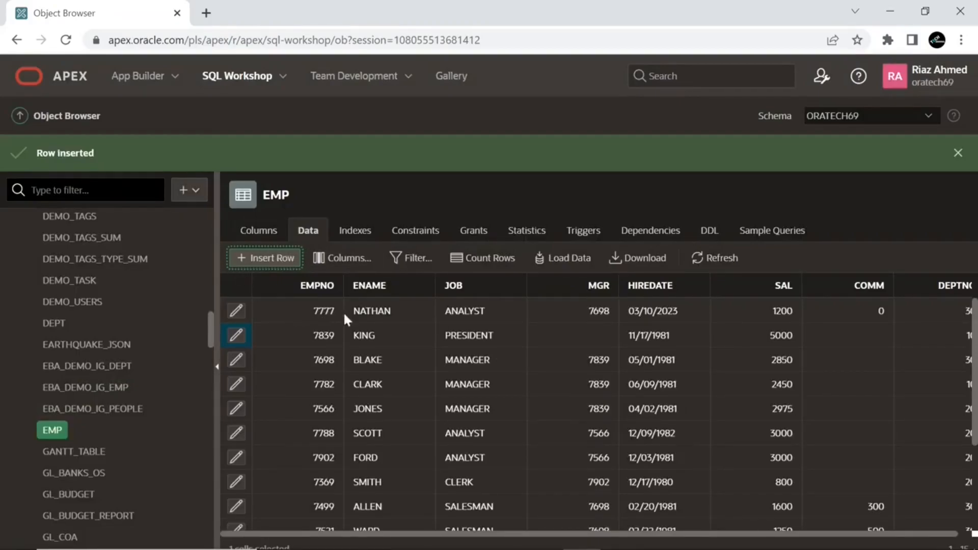
click(324, 310)
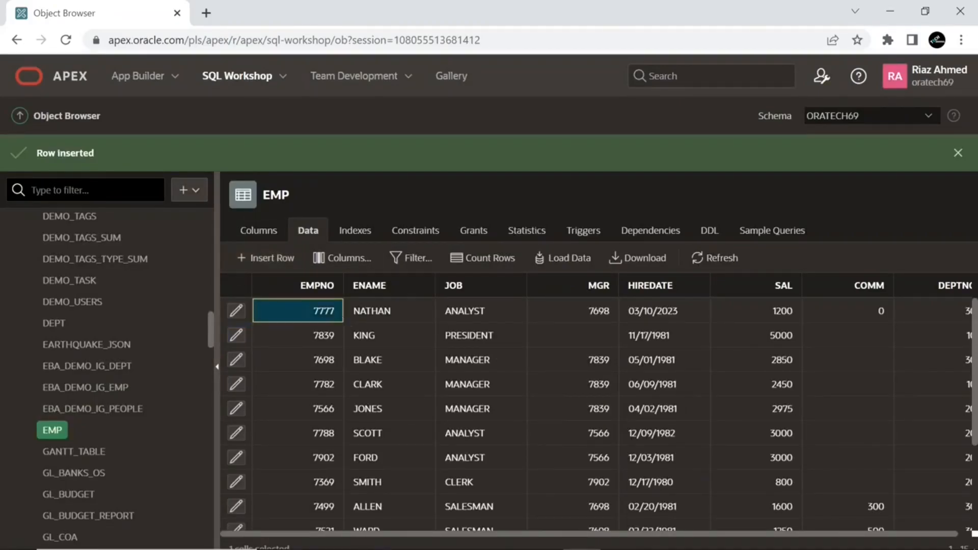
click(480, 310)
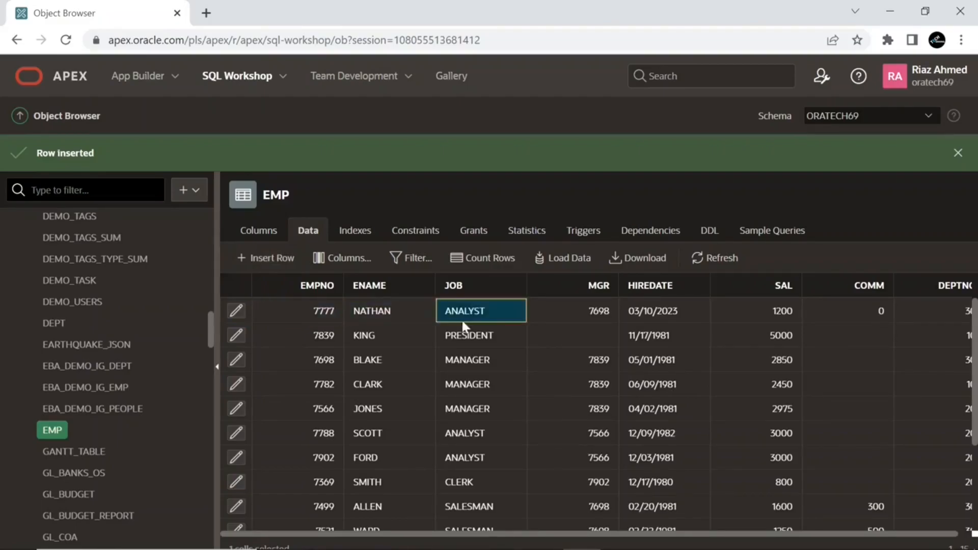
- In the other workspace's App Builder, open Cloud Financials page 11 Employees and Departments Report in Page Designer
click(570, 311)
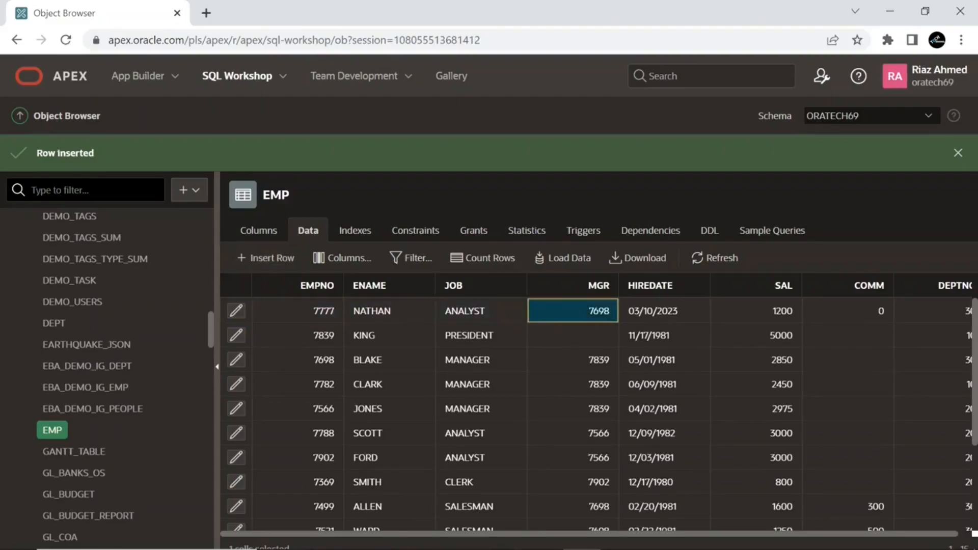
click(847, 310)
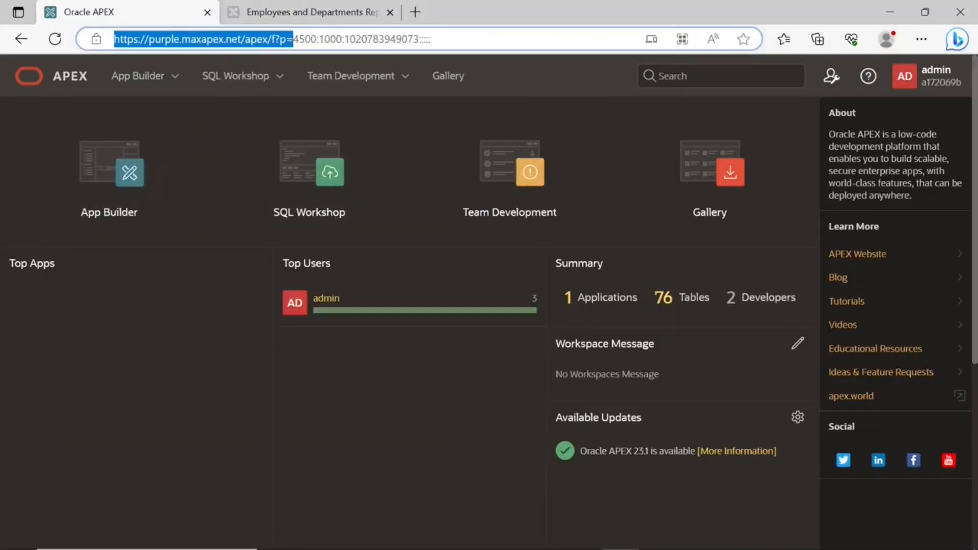
mouse_move(237, 76)
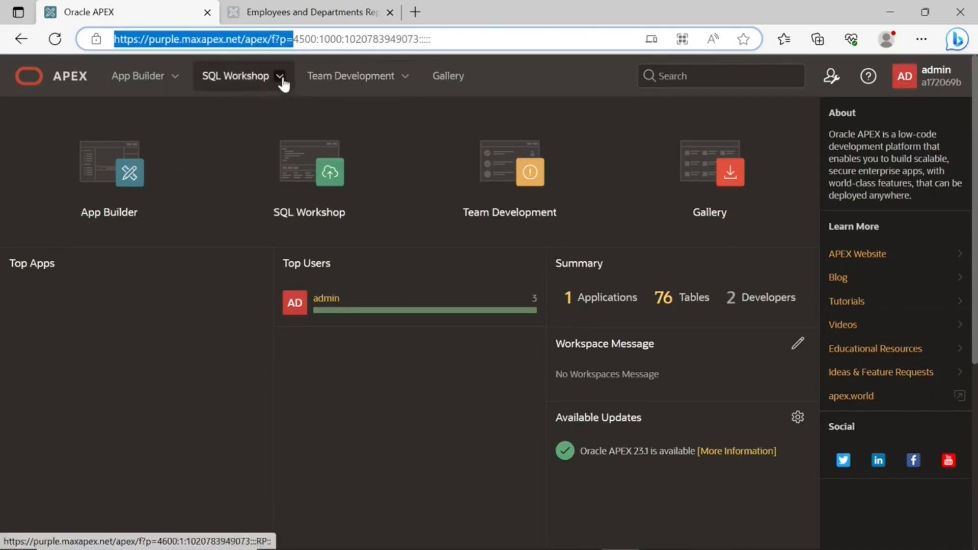
click(138, 75)
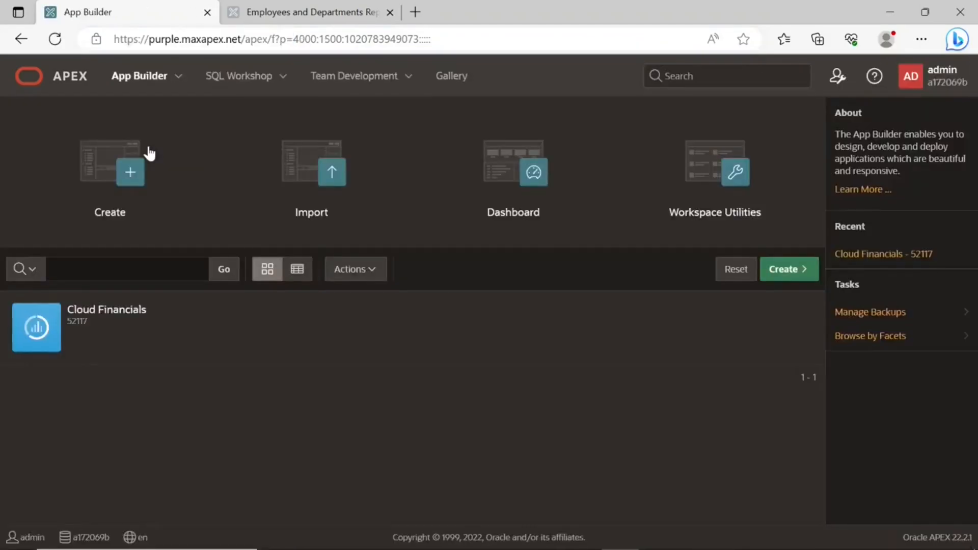
click(106, 318)
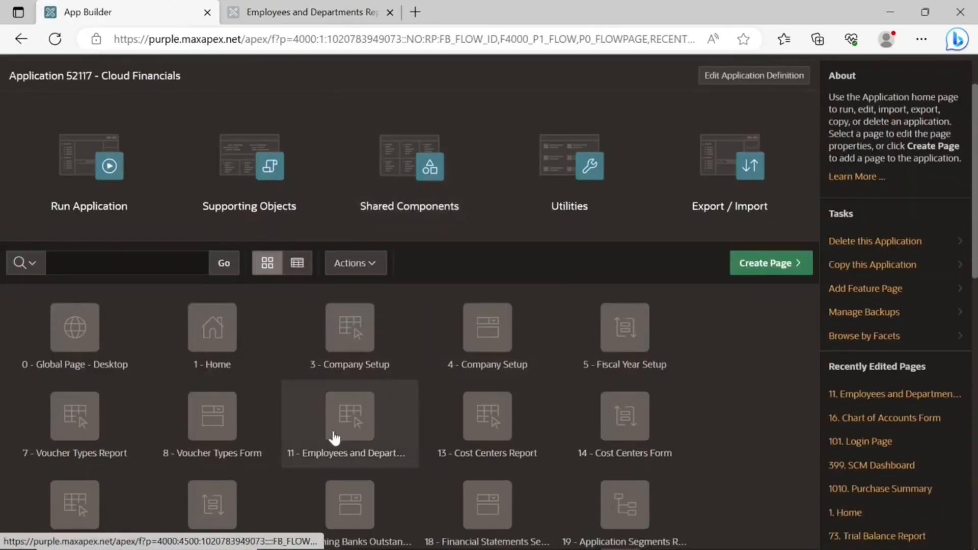
click(350, 415)
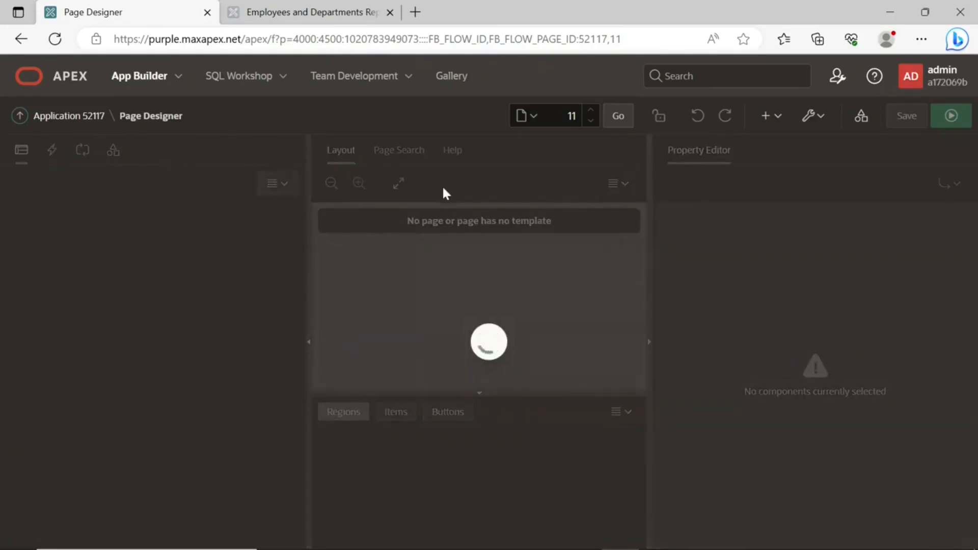
mouse_move(490, 216)
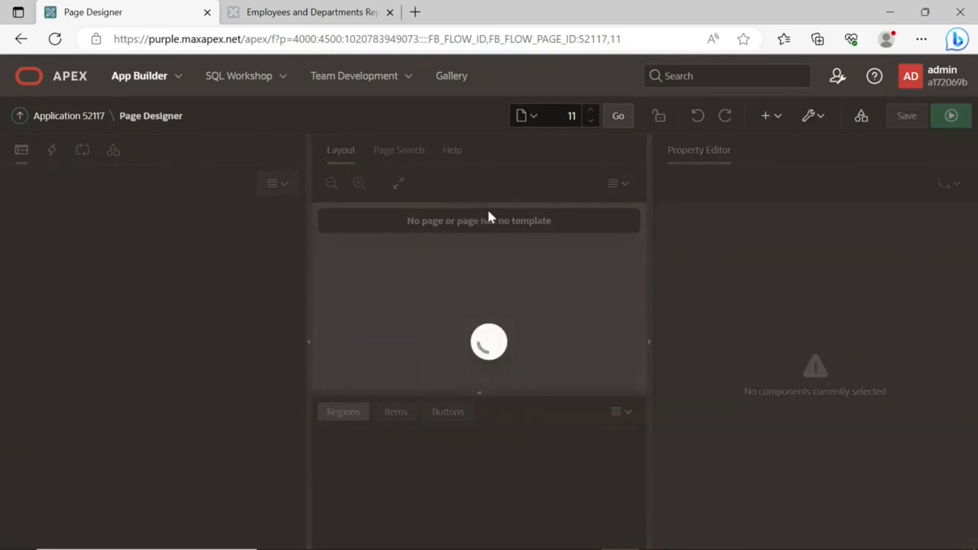
mouse_move(506, 220)
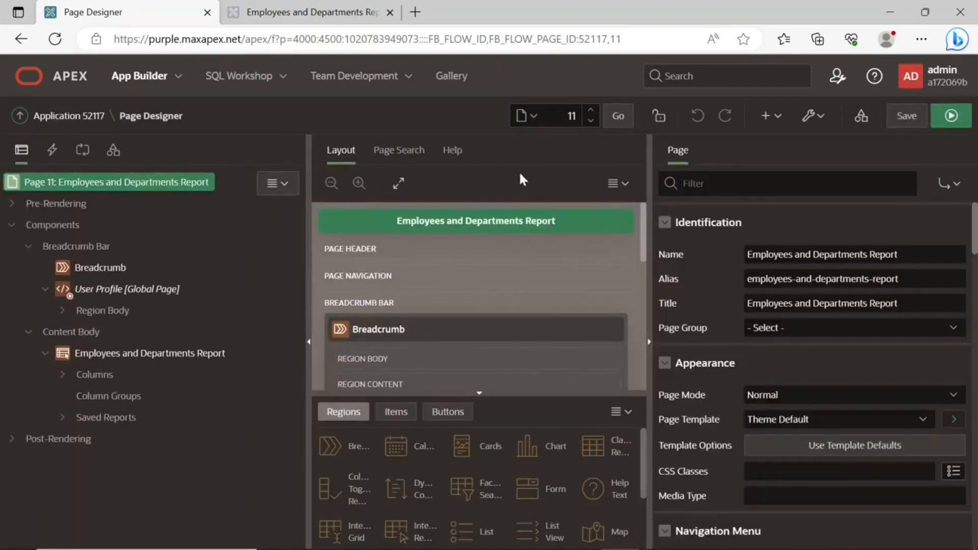
mouse_move(950, 116)
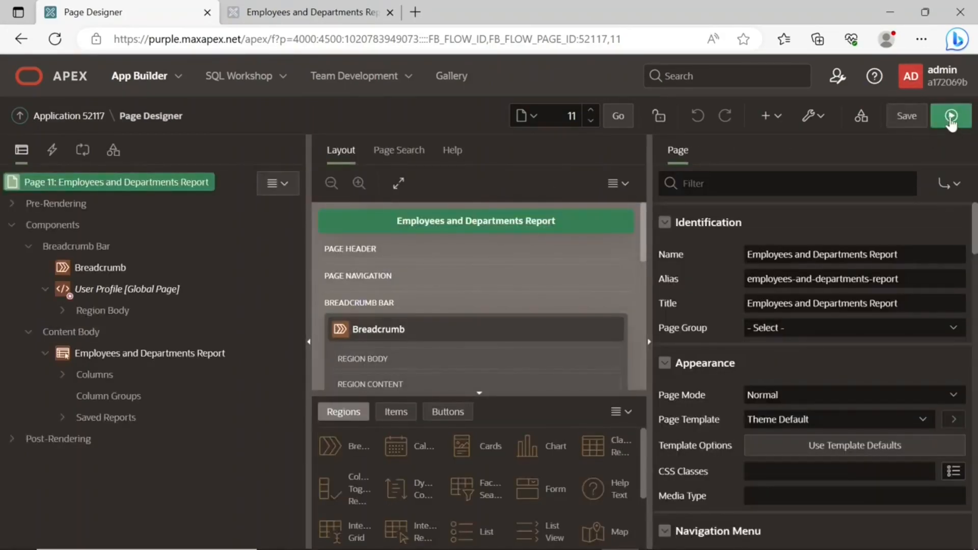
- Run the Employees and Departments Report page
click(949, 115)
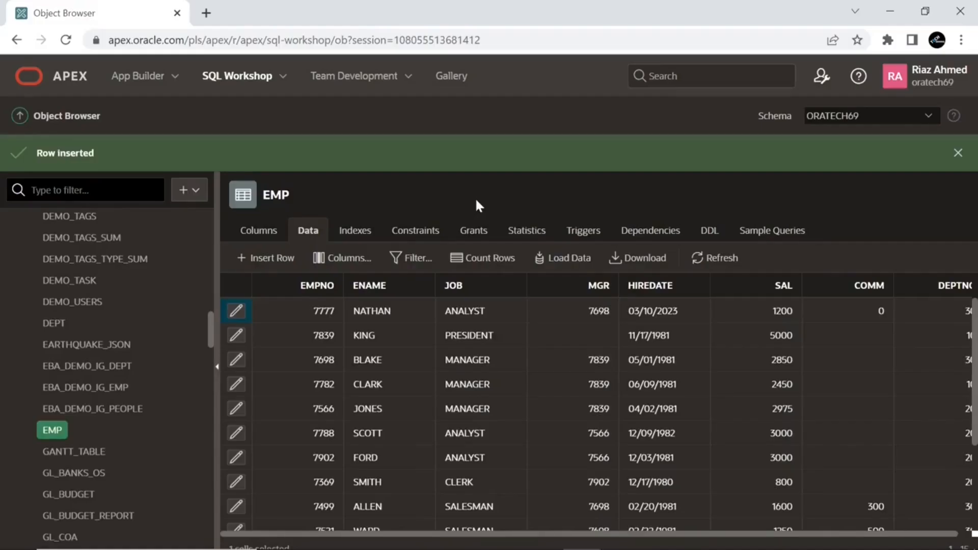
- Edit NATHAN's EMP row, change JOB to SALESMAN and save
click(235, 310)
text(SA)
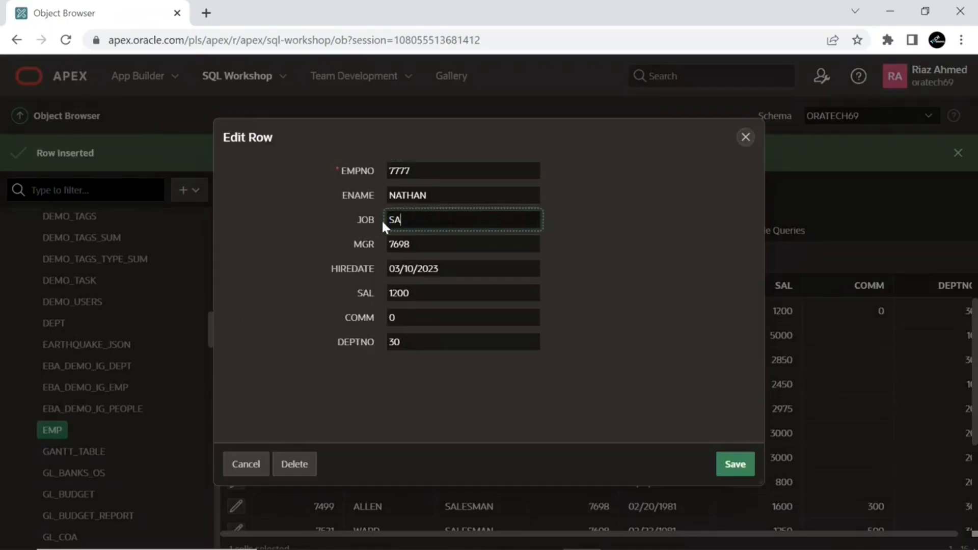
text(LESMAN)
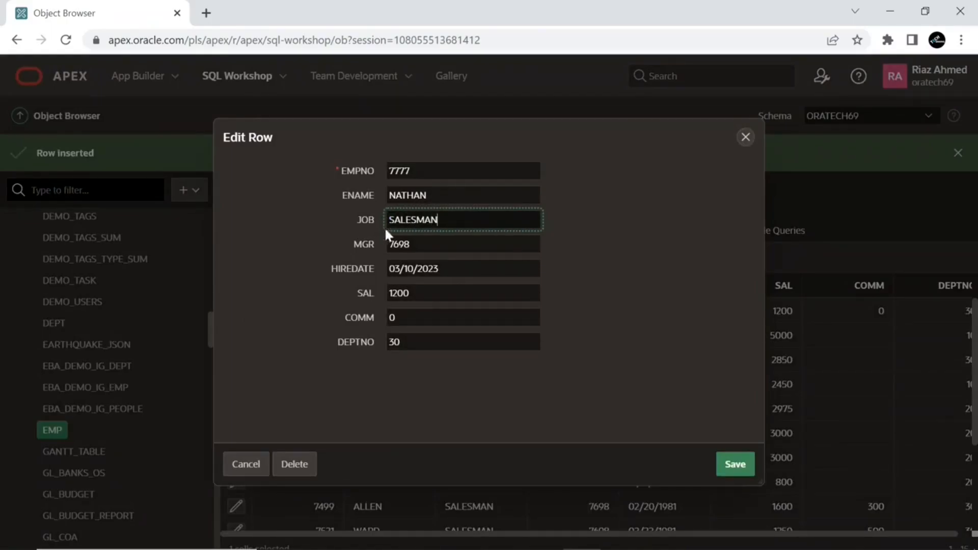
mouse_move(552, 283)
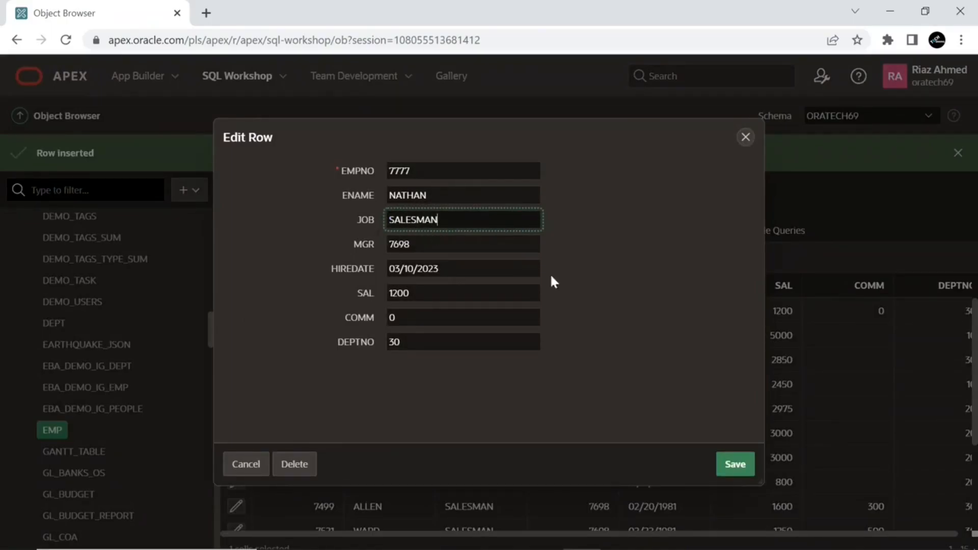
click(734, 464)
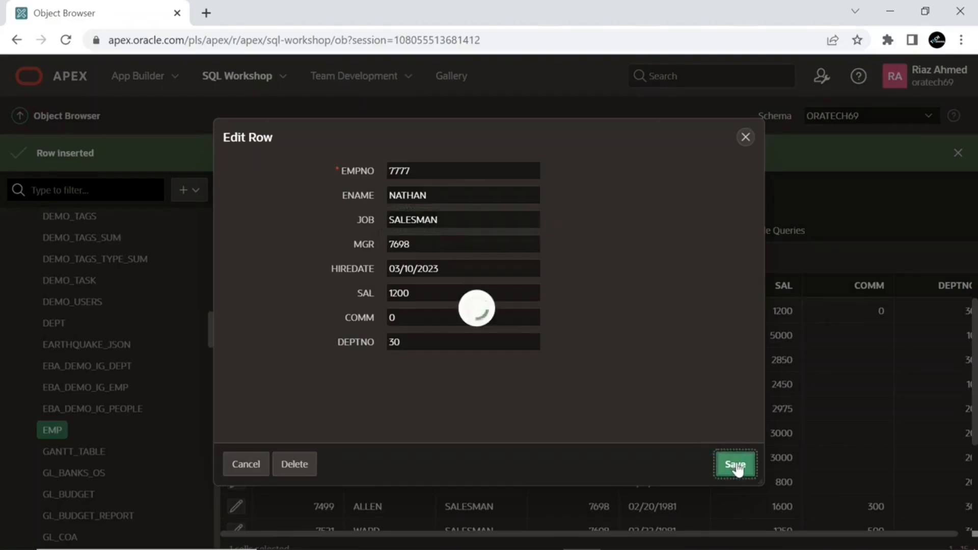
click(734, 465)
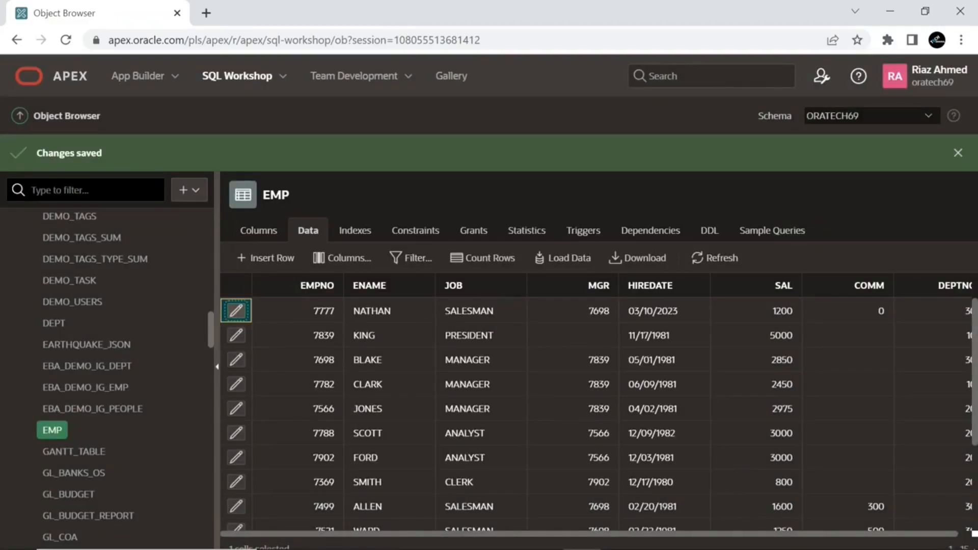
- Reload the running report and highlight NATHAN's updated SALESMAN job
click(479, 311)
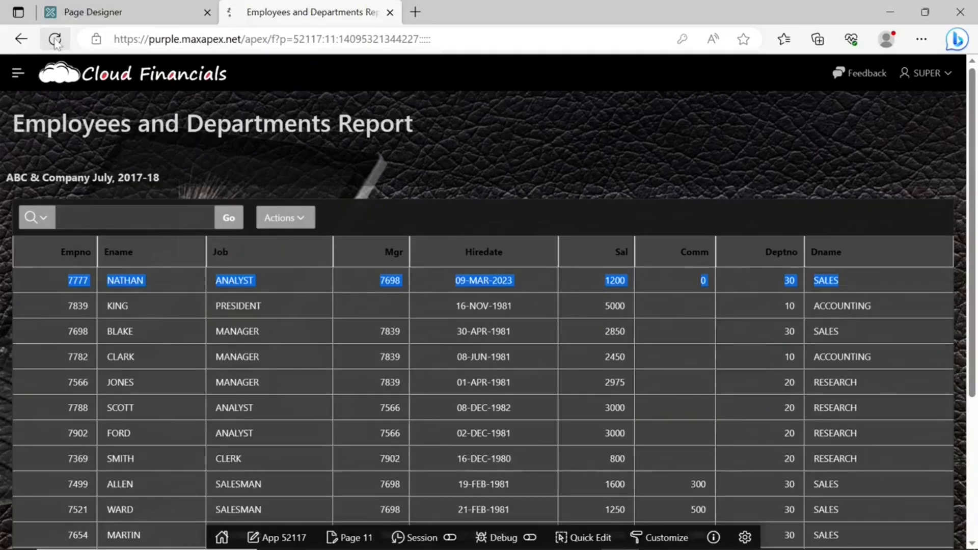
click(55, 39)
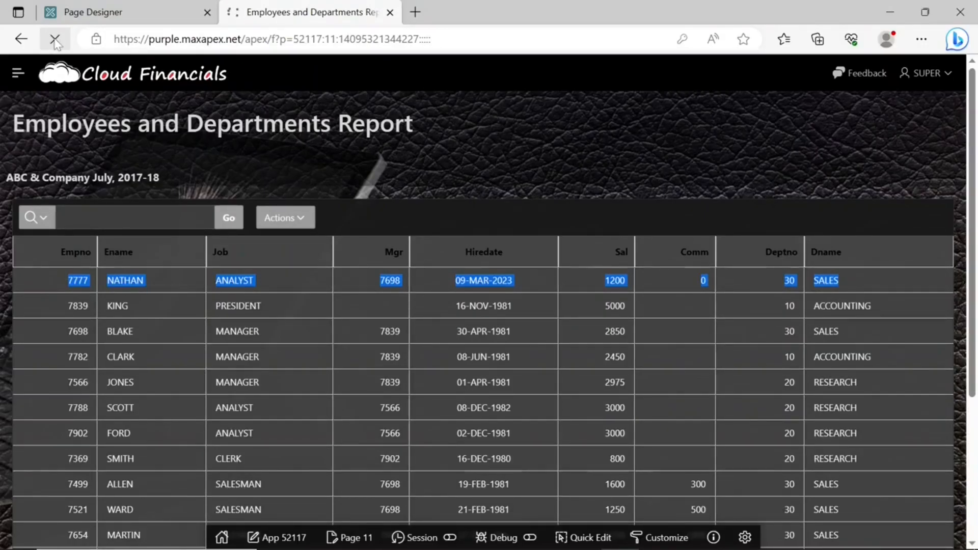
click(55, 39)
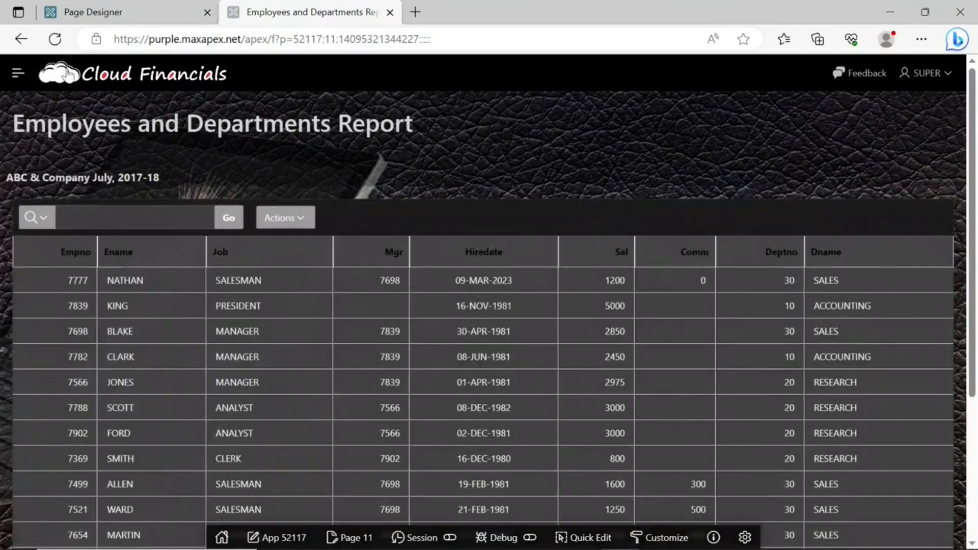
click(237, 280)
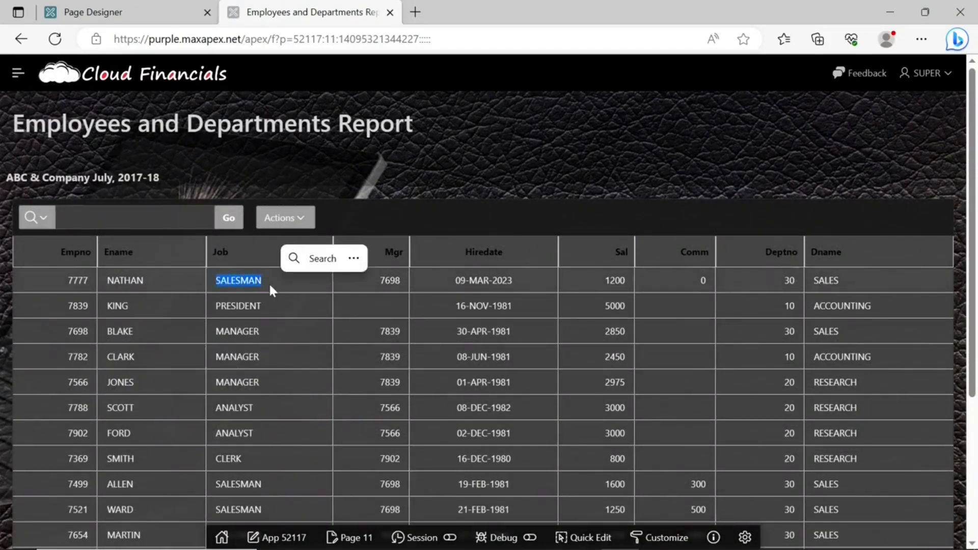
mouse_move(249, 293)
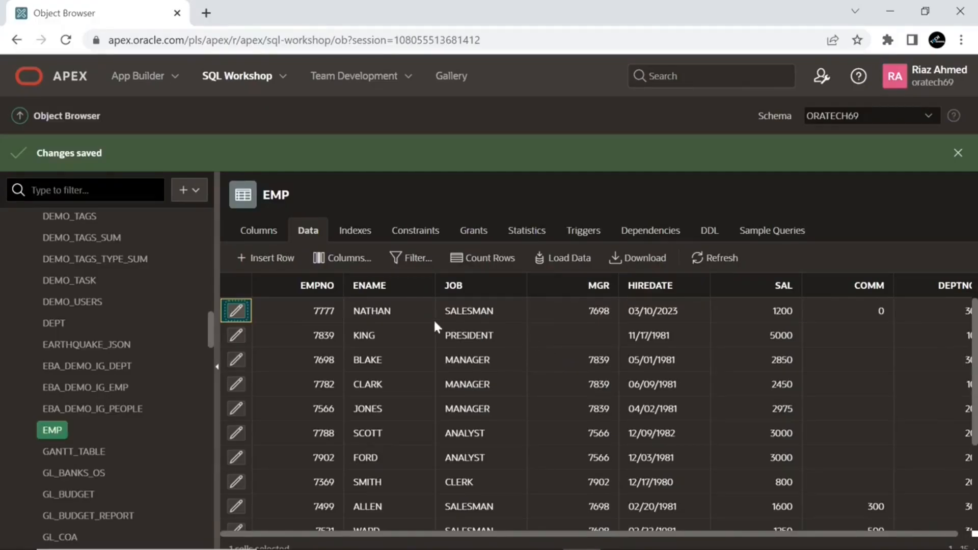
- Delete NATHAN's row from EMP via the Edit Row dialog and confirm
click(235, 311)
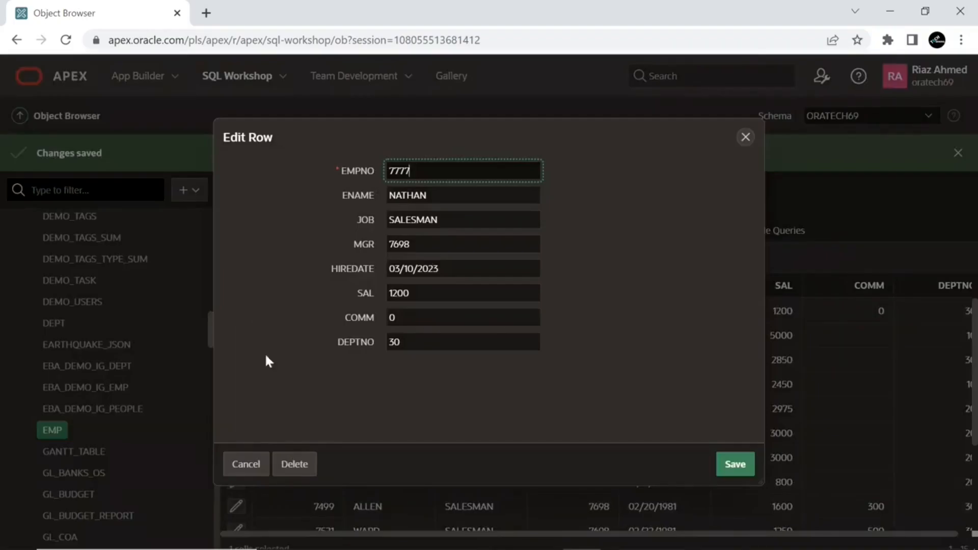
click(294, 464)
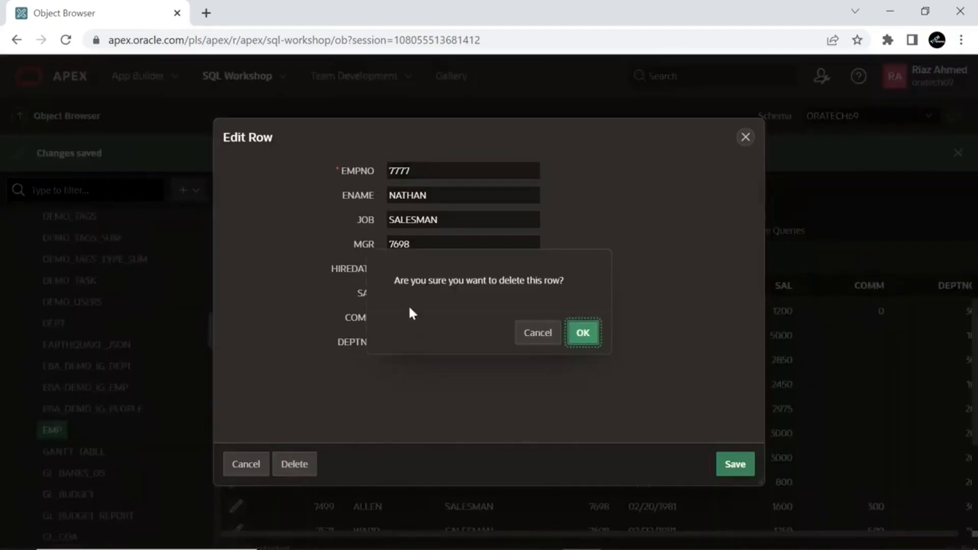
click(581, 332)
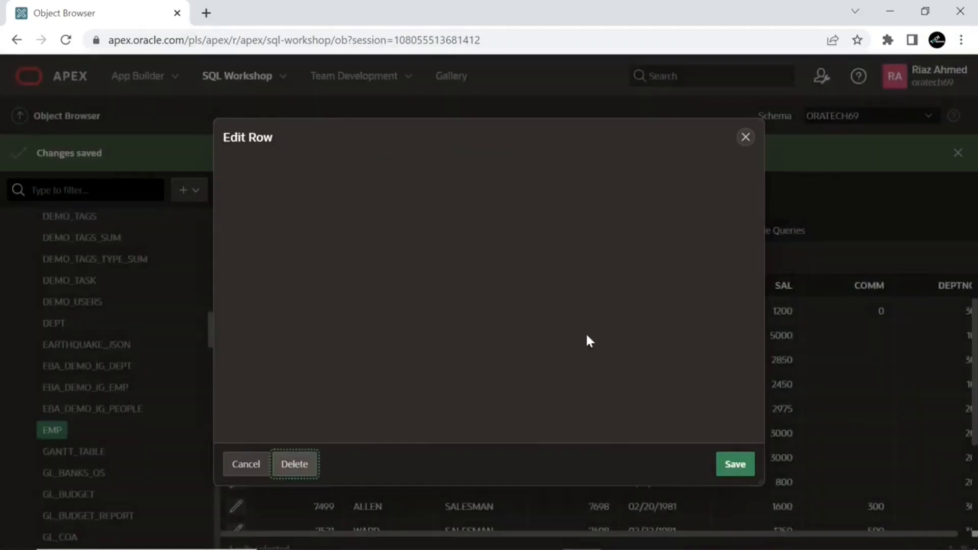
click(293, 463)
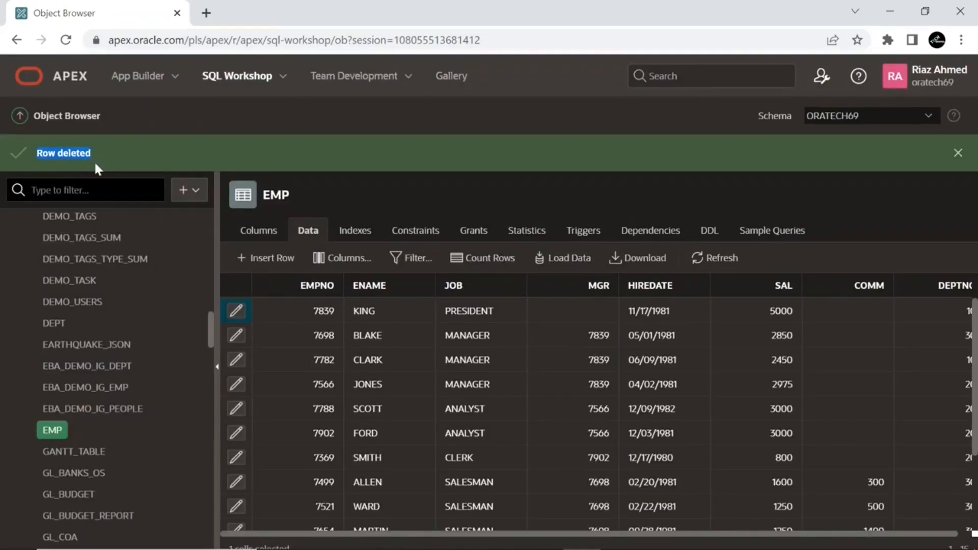
- Reload the running report and scroll to confirm NATHAN is gone, leaving 14 rows
click(958, 153)
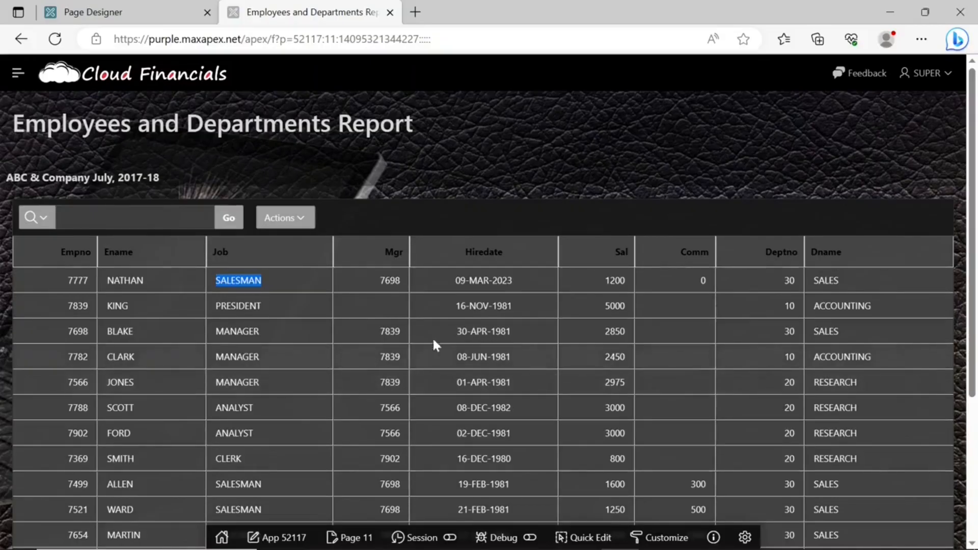
click(124, 280)
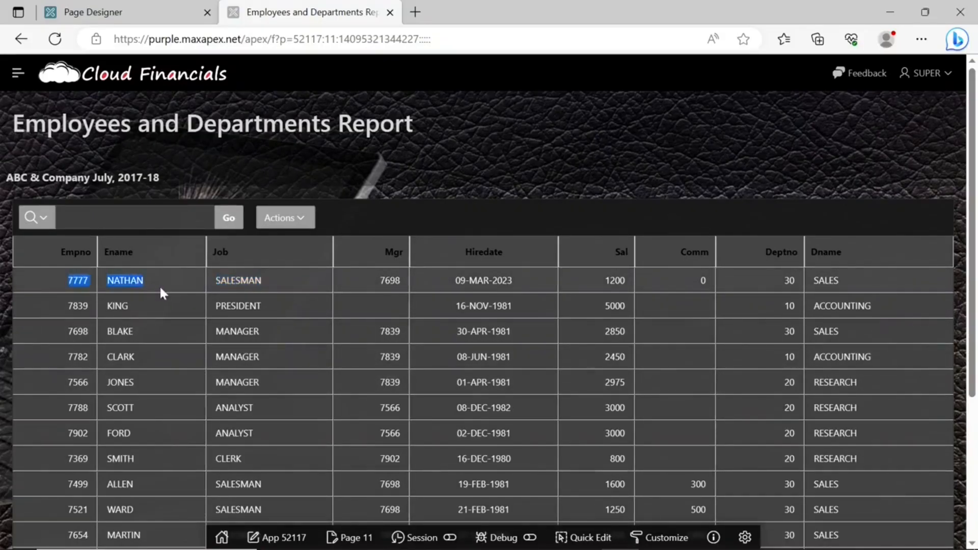
scroll(down, 3)
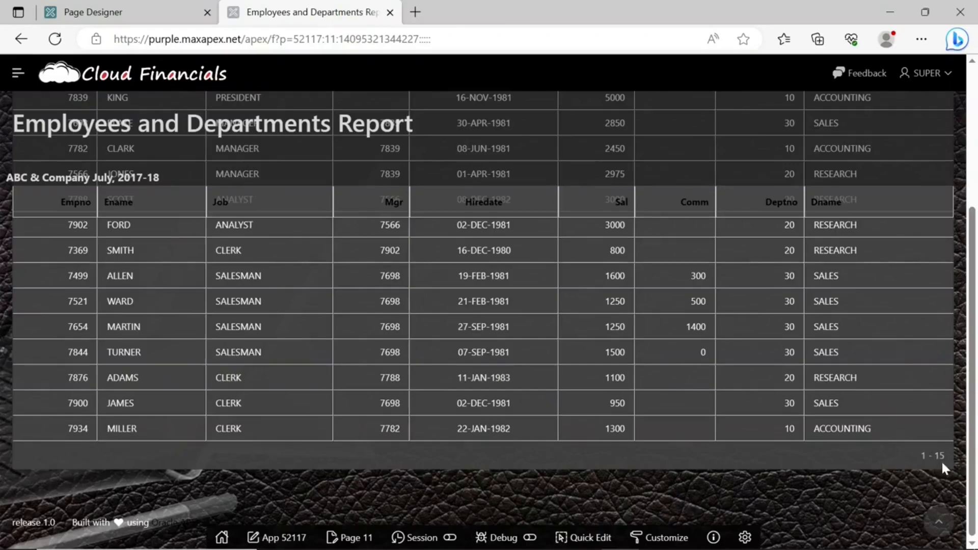
mouse_move(730, 388)
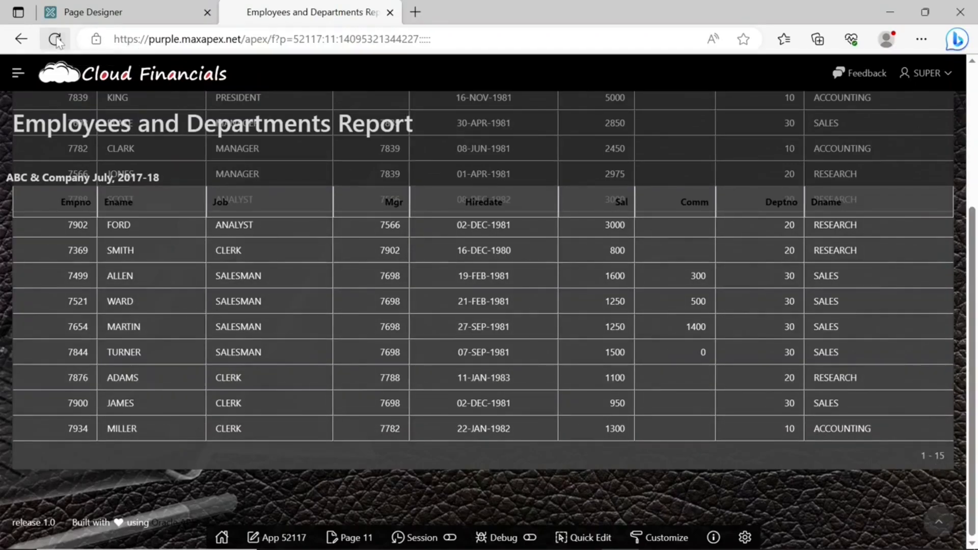
click(55, 39)
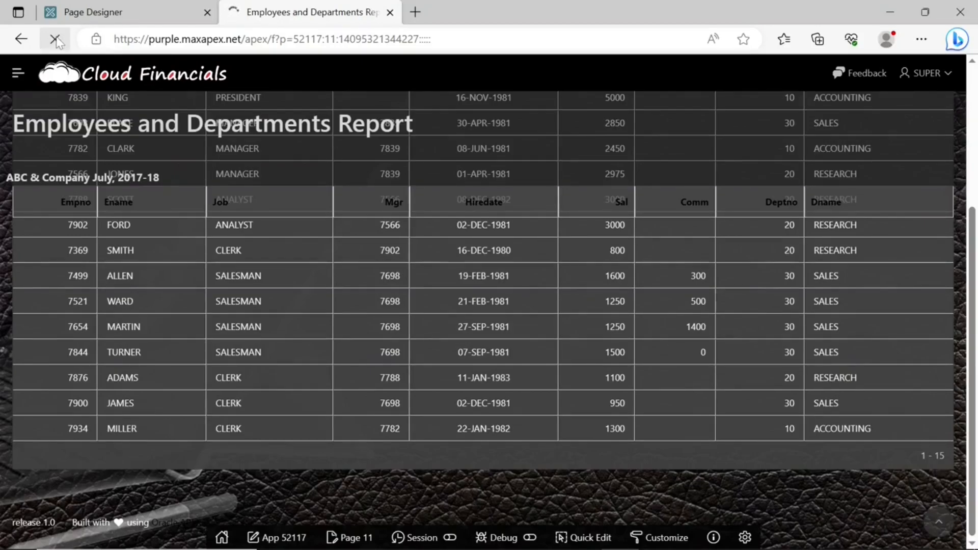
click(55, 39)
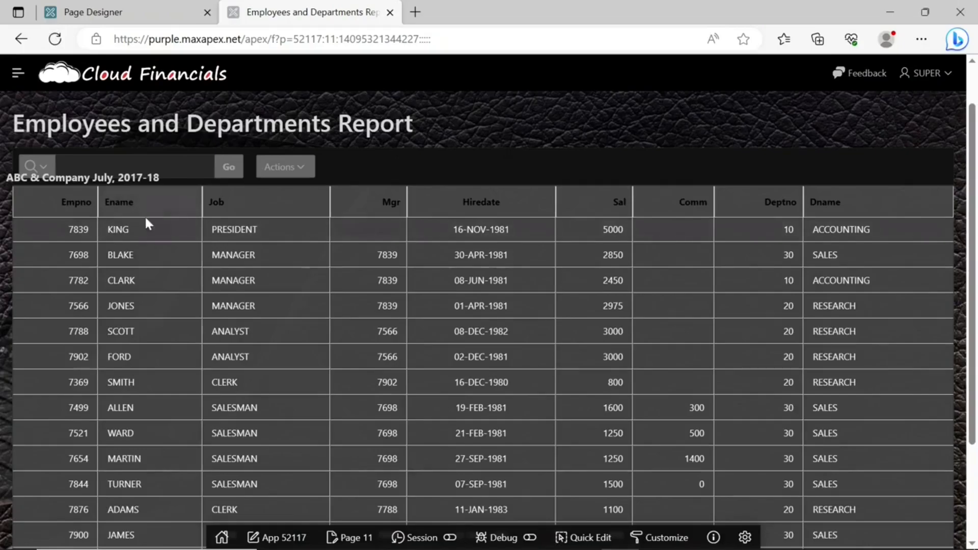
scroll(down, 3)
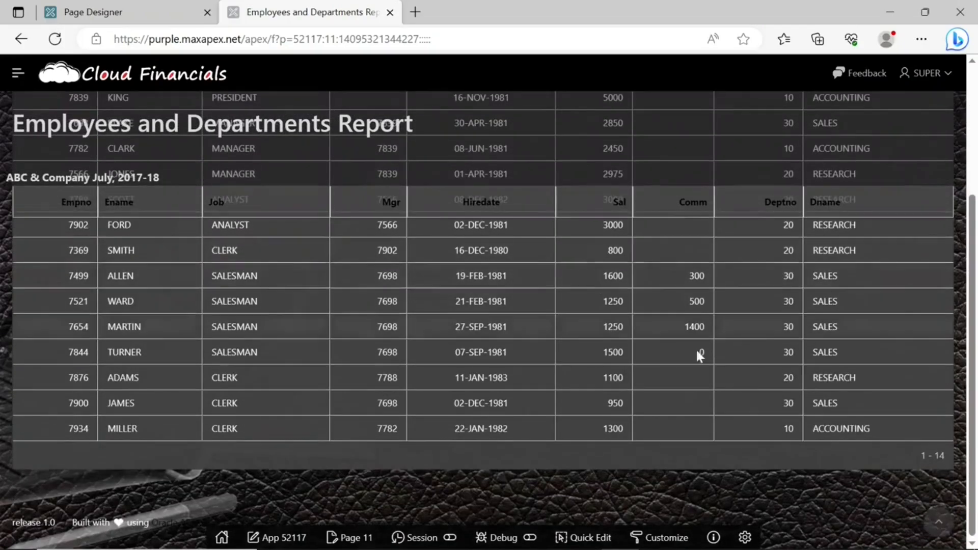